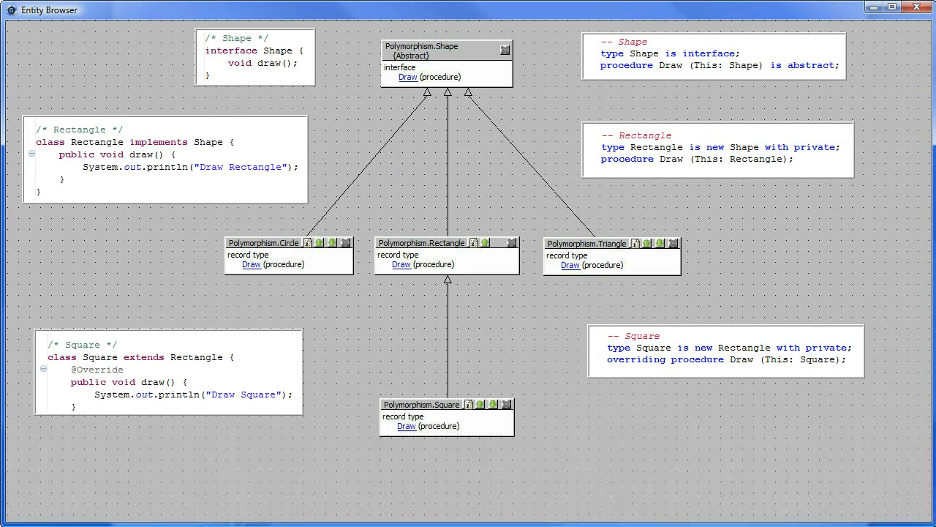
Bring up polymorphism.ads showing the Shape interface and its derived types.
{"action": "left_click", "coordinate": [447, 62]}
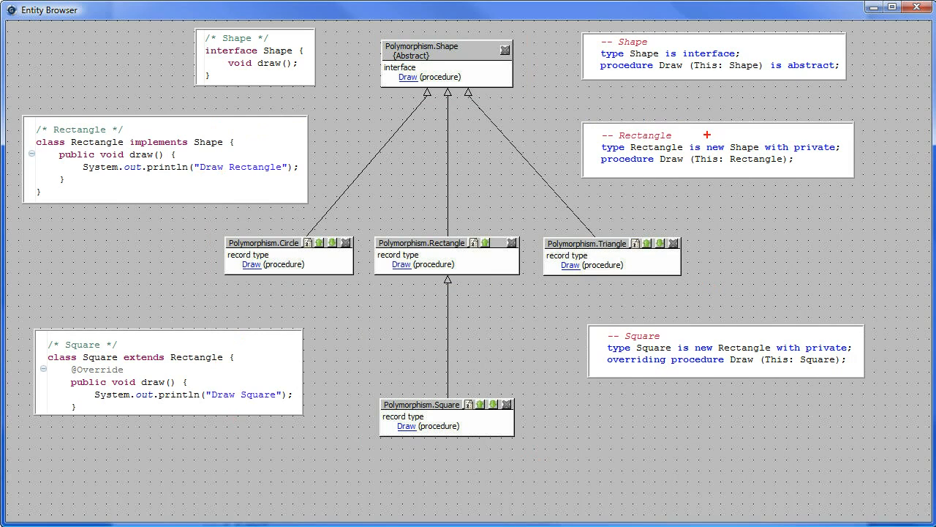
{"action": "mouse_move", "coordinate": [732, 298]}
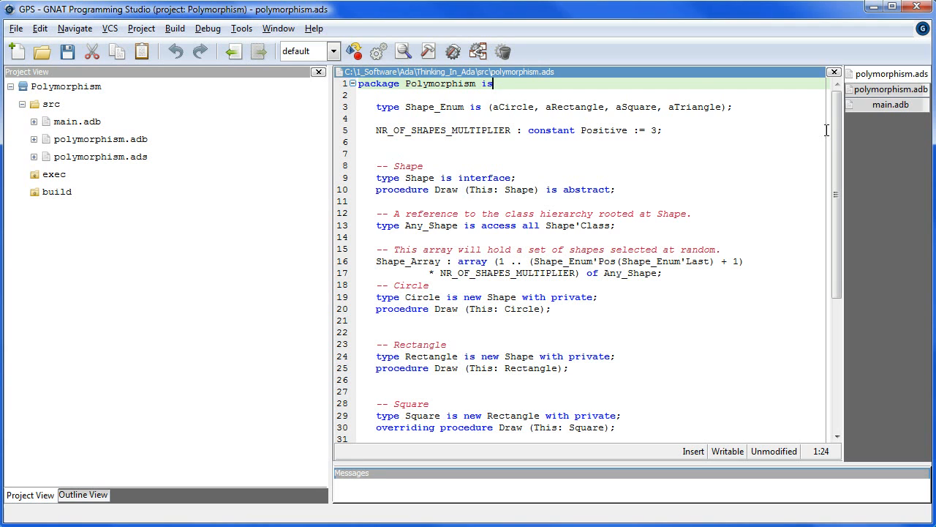
Review the spec, then the polymorphism.adb body with the Next_Shape factory function.
{"action": "scroll", "scroll_direction": "down", "scroll_amount": 3}
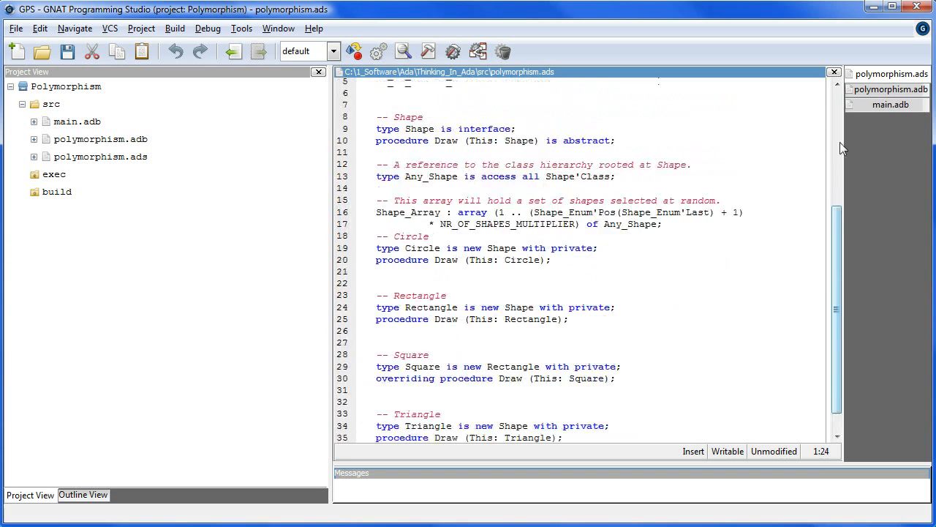
{"action": "left_click", "coordinate": [891, 74]}
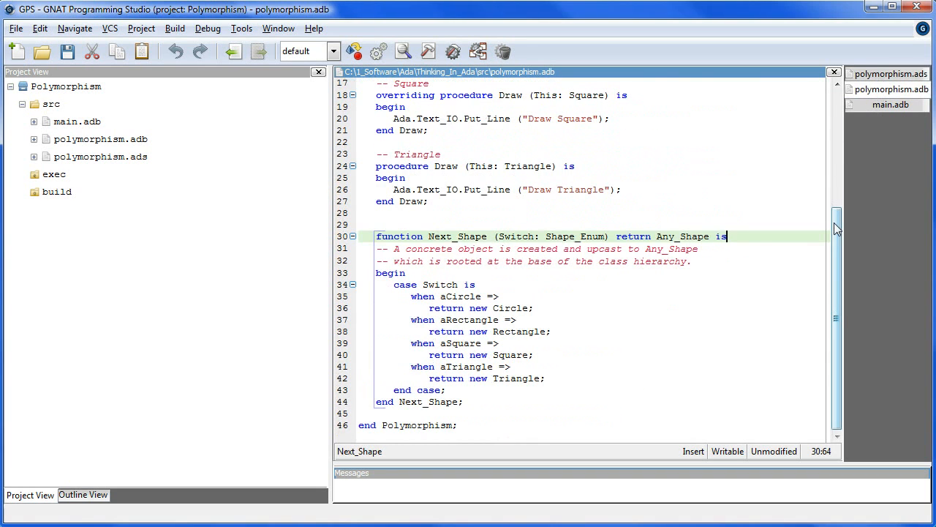
{"action": "scroll", "scroll_direction": "up", "scroll_amount": 3}
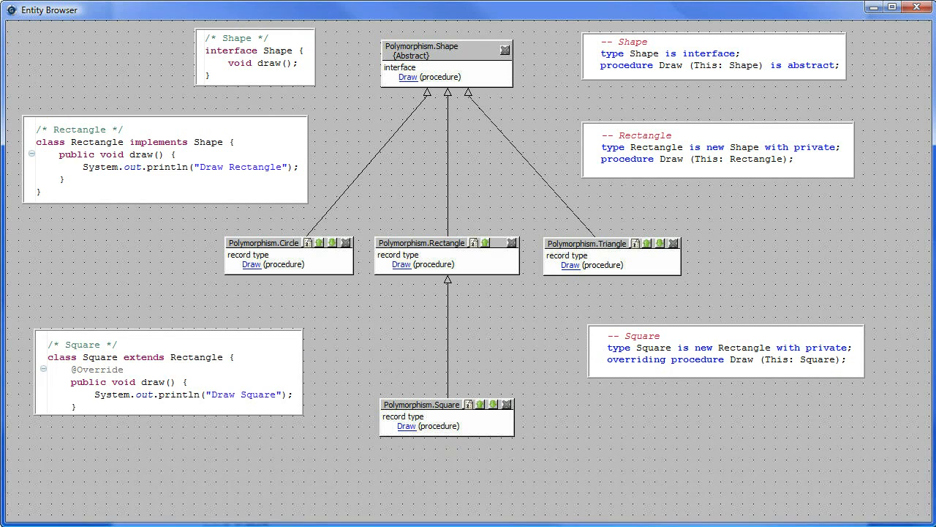
{"action": "mouse_move", "coordinate": [848, 91]}
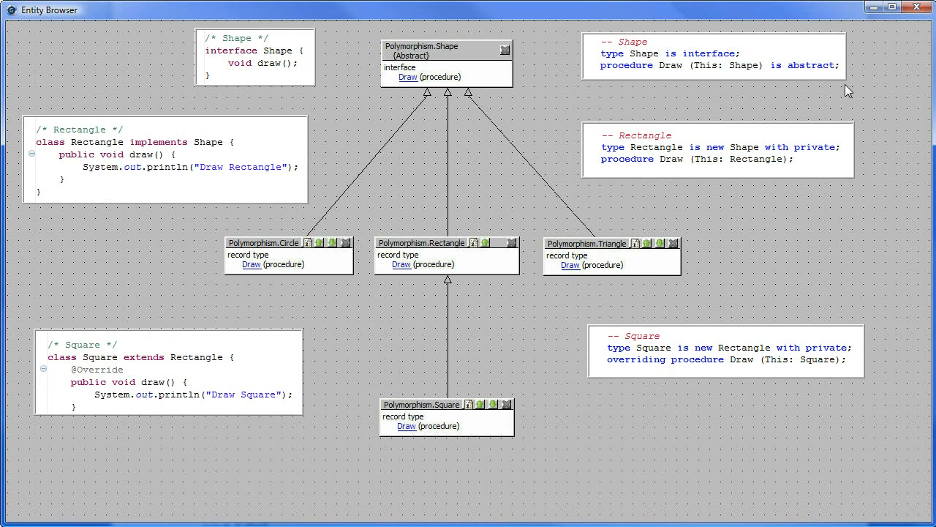
{"action": "mouse_move", "coordinate": [846, 96]}
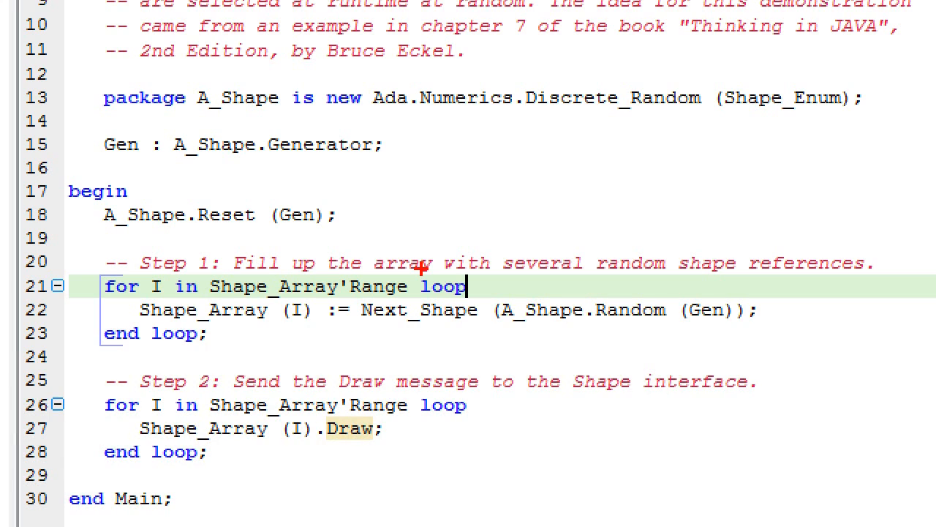
{"action": "mouse_move", "coordinate": [539, 291]}
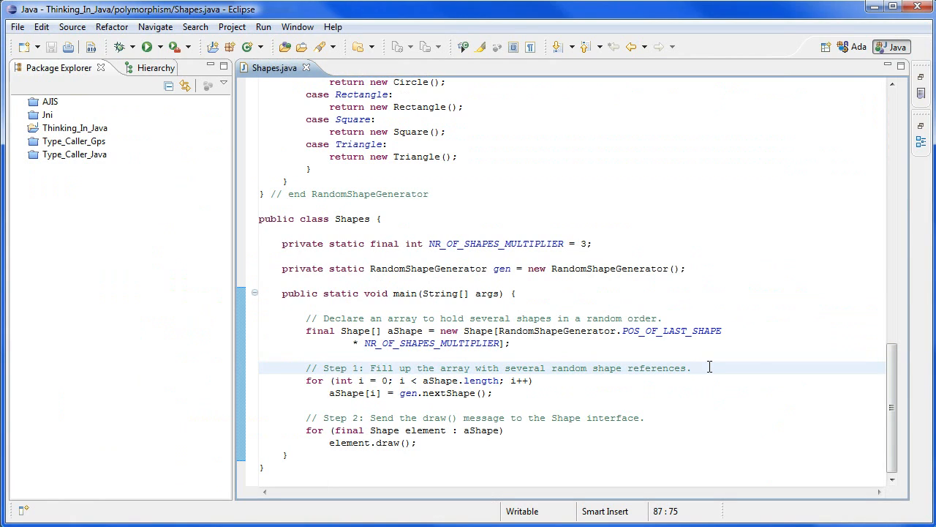
Show the Shape interface and Circle, Rectangle, Square, Triangle classes in Shapes.java.
{"action": "left_click", "coordinate": [644, 418]}
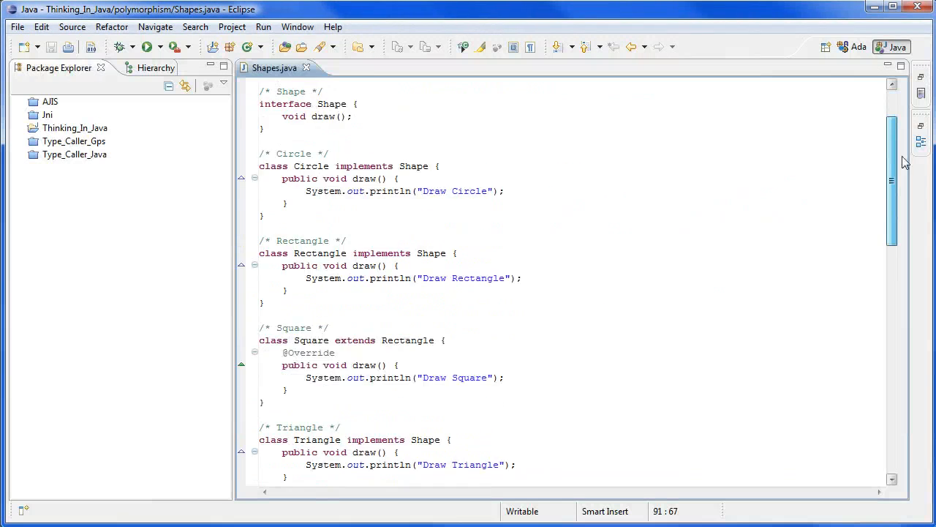
Run Shapes from main and enlarge the Console to see the Draw output.
{"action": "scroll", "scroll_direction": "down", "scroll_amount": 3}
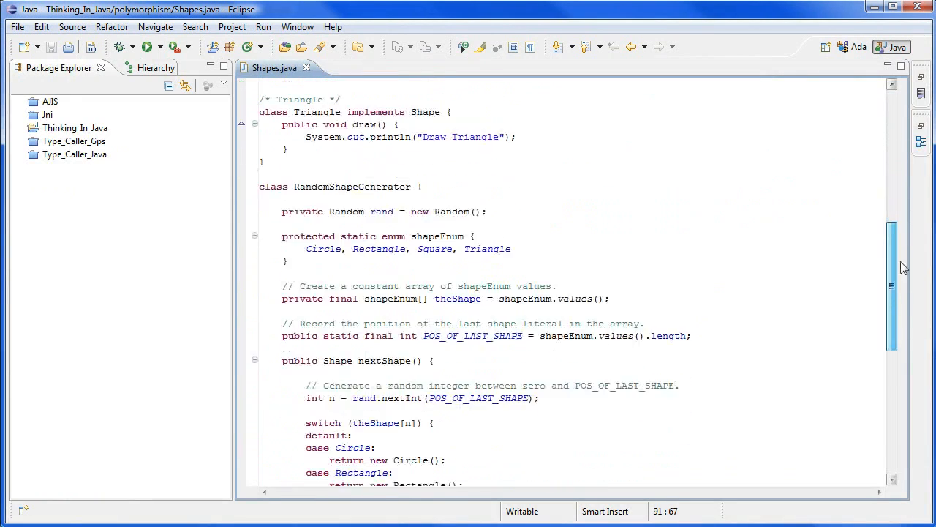
{"action": "scroll", "scroll_direction": "down", "scroll_amount": 3}
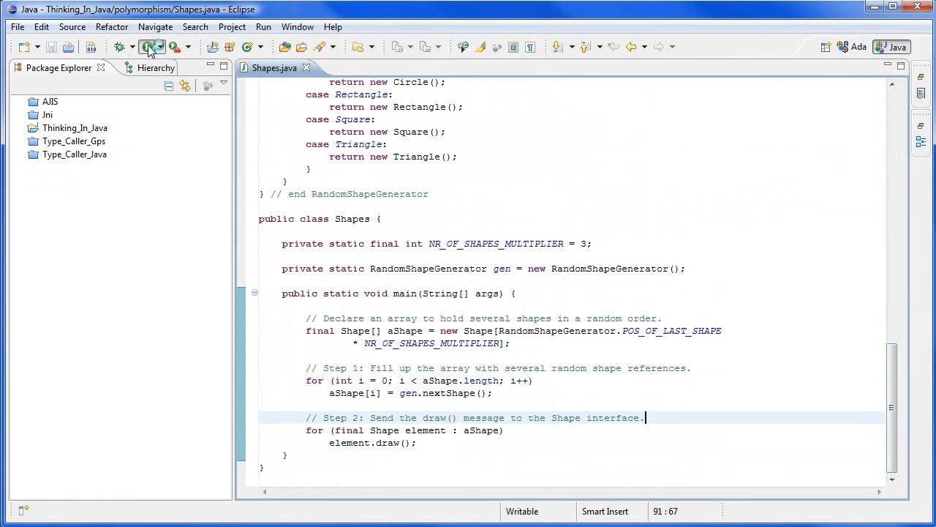
{"action": "left_click", "coordinate": [149, 47]}
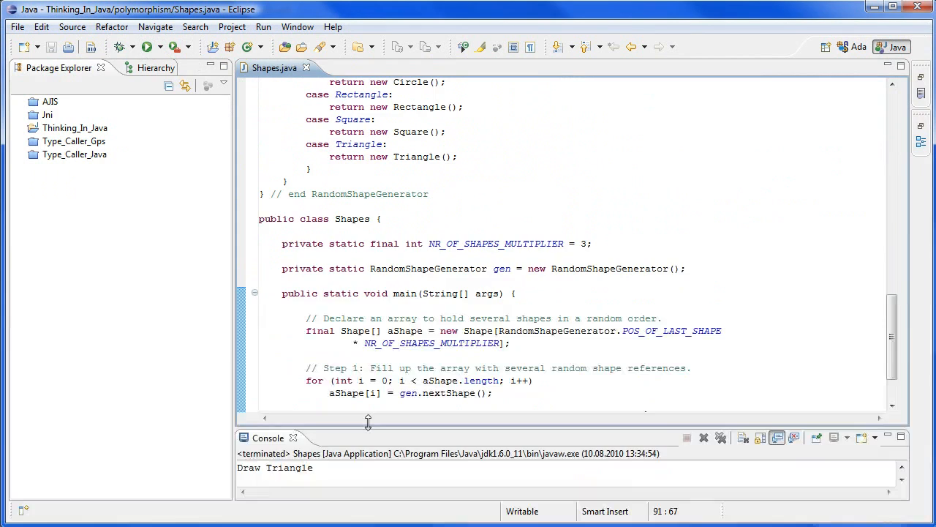
{"action": "left_click", "coordinate": [146, 45]}
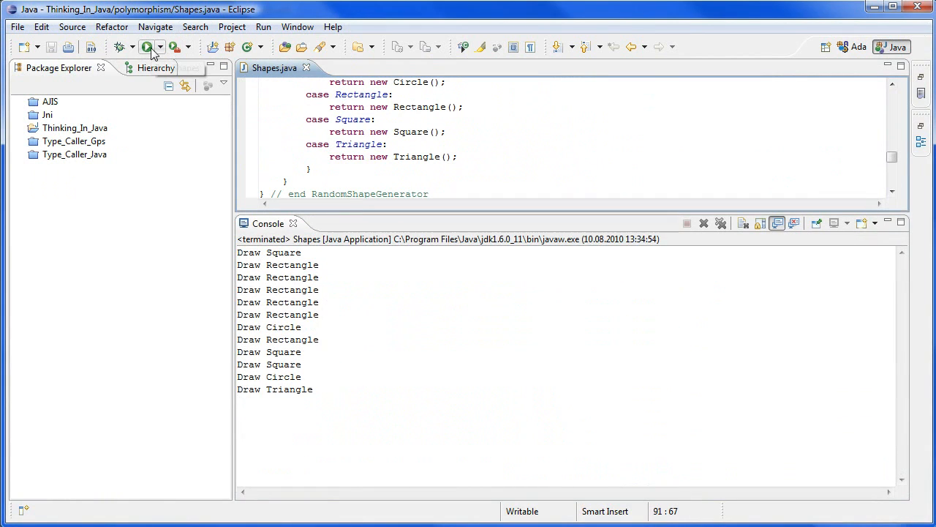
Run Shapes five more times, each printing a different random Draw sequence.
{"action": "left_click", "coordinate": [147, 47]}
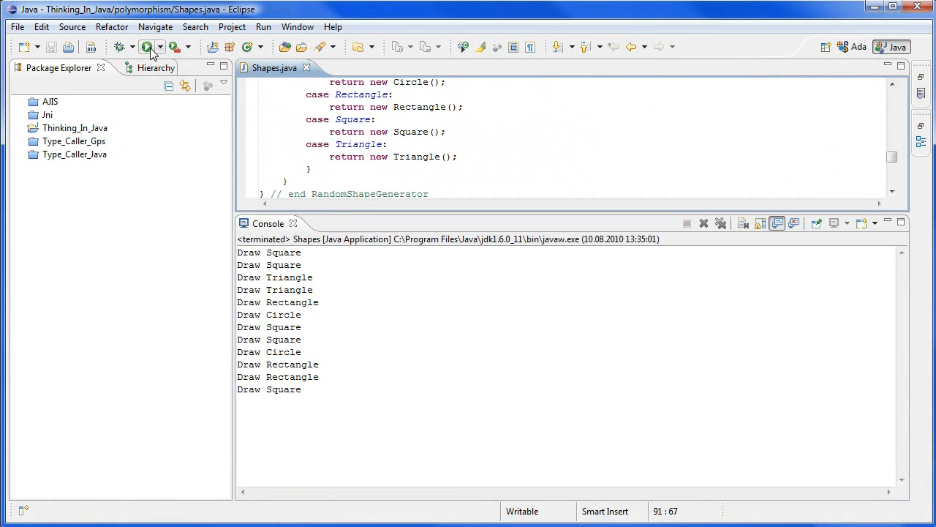
{"action": "left_click", "coordinate": [146, 47]}
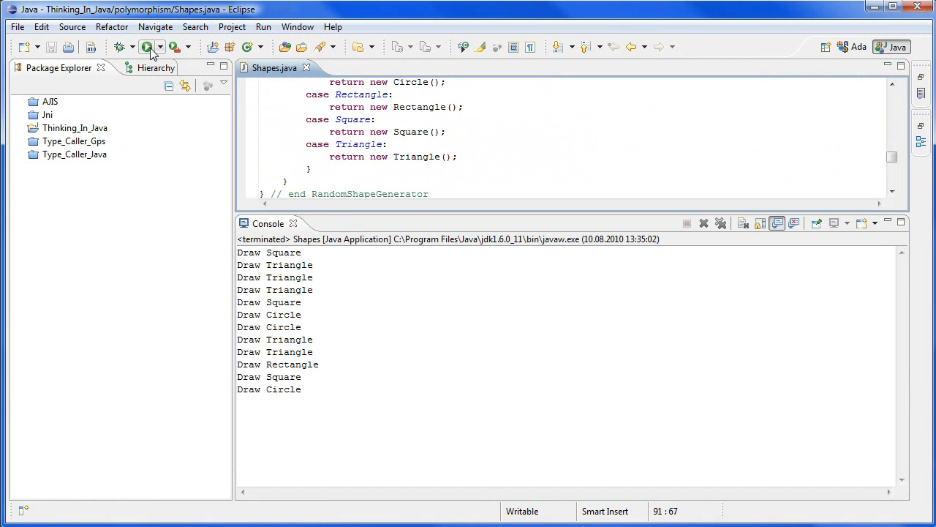
{"action": "left_click", "coordinate": [146, 47]}
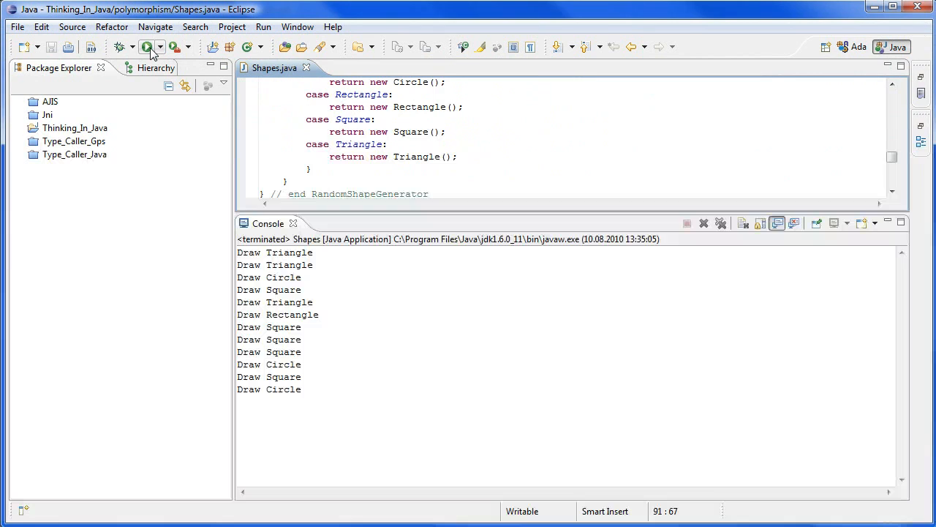
{"action": "left_click", "coordinate": [146, 45]}
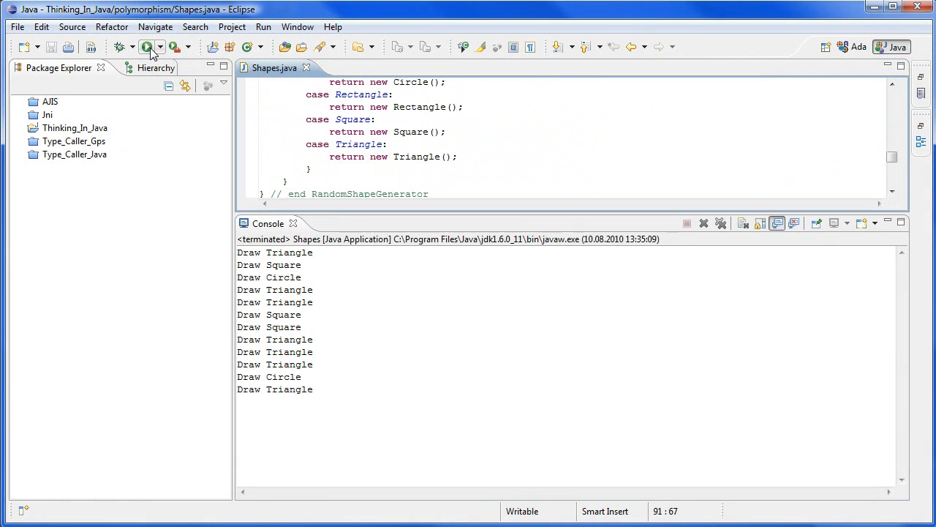
{"action": "left_click", "coordinate": [146, 46]}
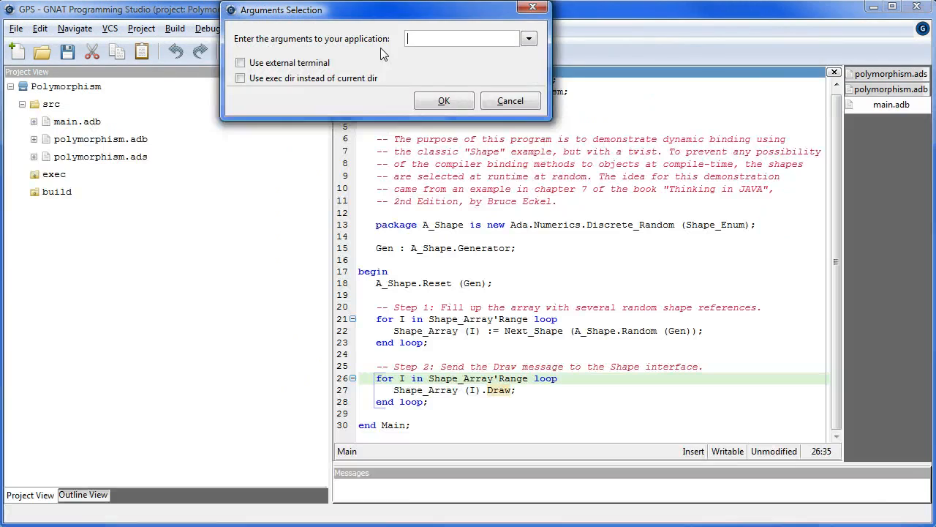
Run Main with no arguments four times, each printing a random list of Draw lines.
{"action": "left_click", "coordinate": [443, 99]}
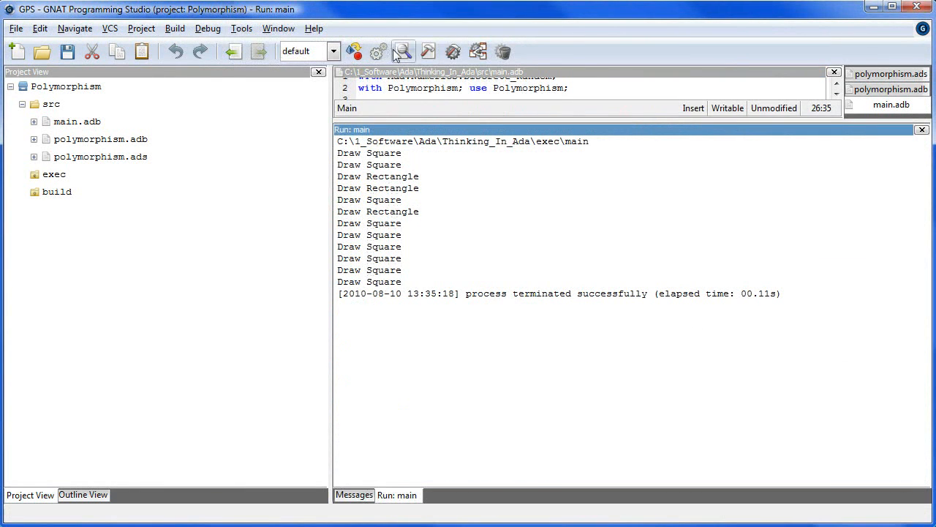
{"action": "left_click", "coordinate": [377, 51]}
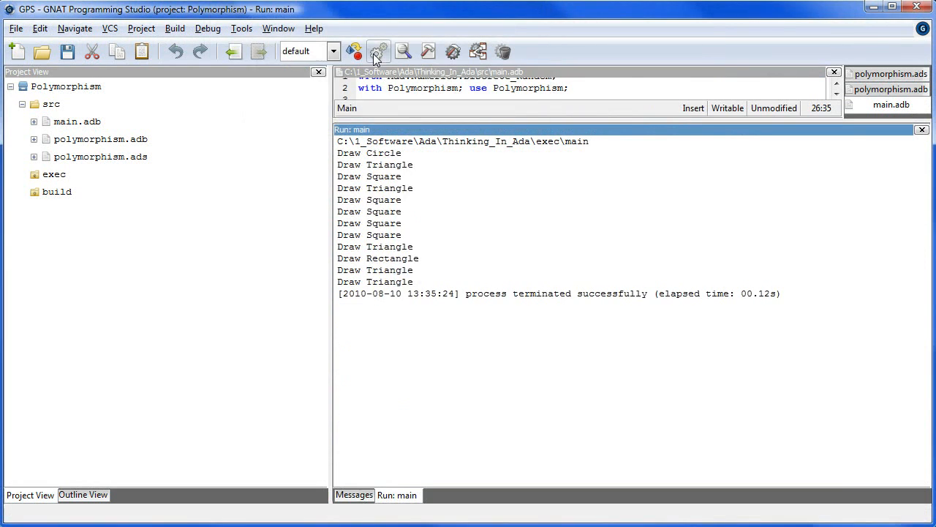
{"action": "left_click", "coordinate": [379, 52]}
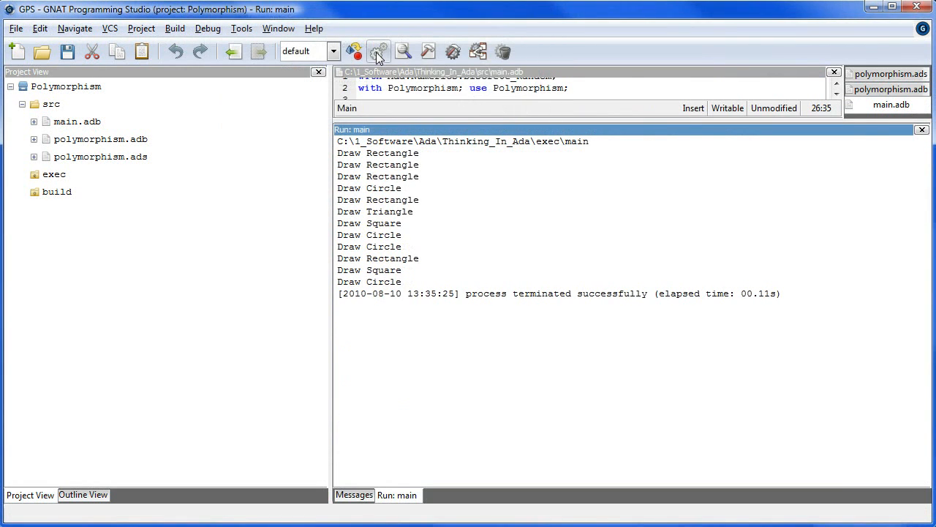
{"action": "left_click", "coordinate": [379, 51]}
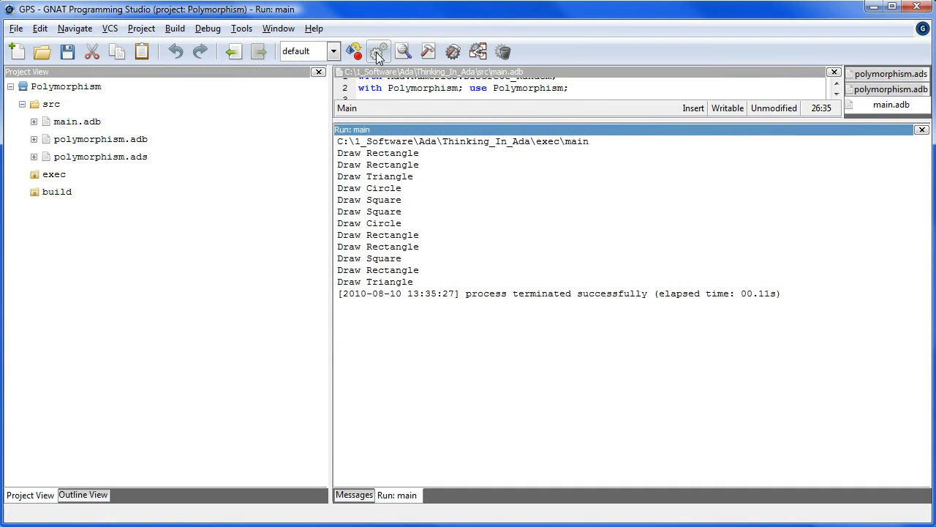
{"action": "mouse_move", "coordinate": [285, 285]}
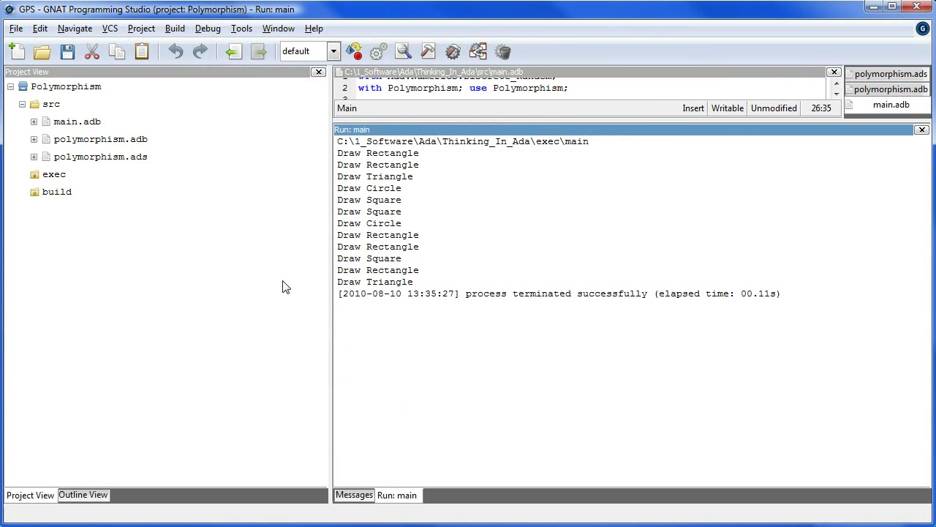